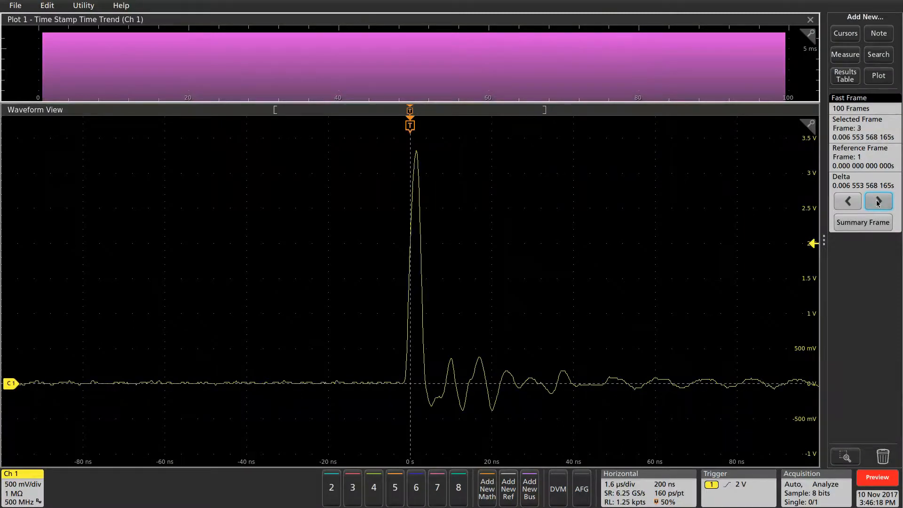
# Configure Search 1 as a Bus search on Bus 1 (ARINC429) marking Error events
pyautogui.click(877, 201)
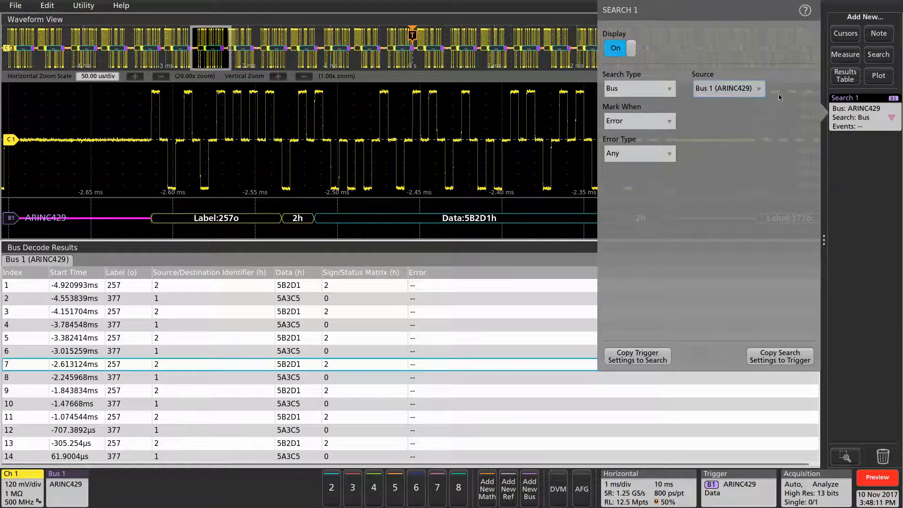
pyautogui.click(639, 88)
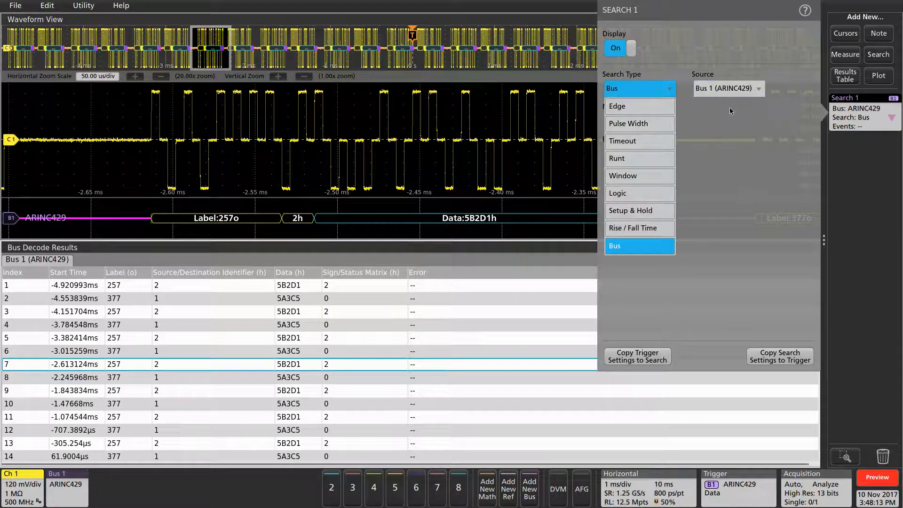
pyautogui.click(637, 121)
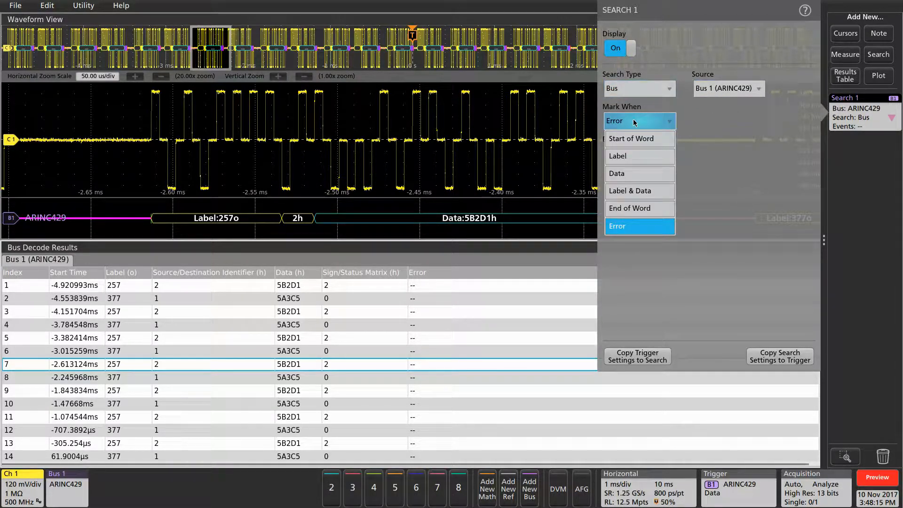
pyautogui.click(616, 173)
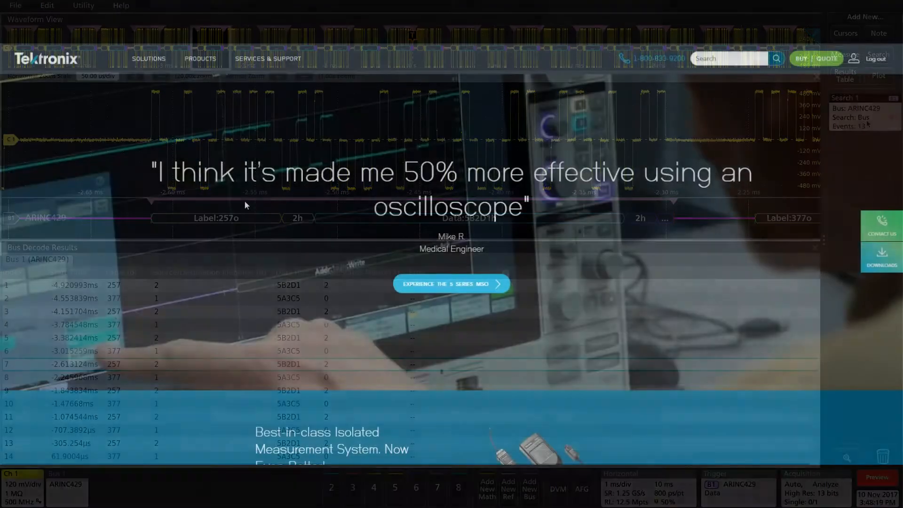
# Reach the NEW! 5 Series MSO product page from Products > Oscilloscopes
pyautogui.click(199, 58)
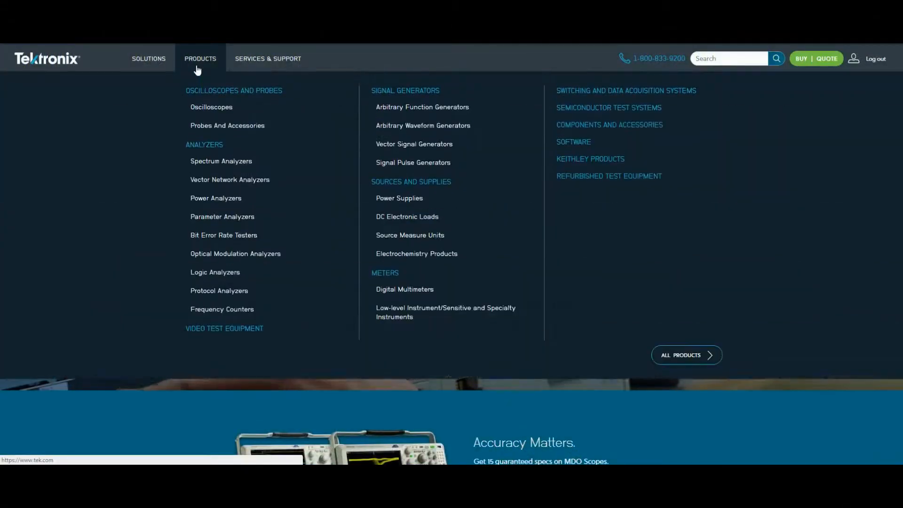
pyautogui.click(210, 107)
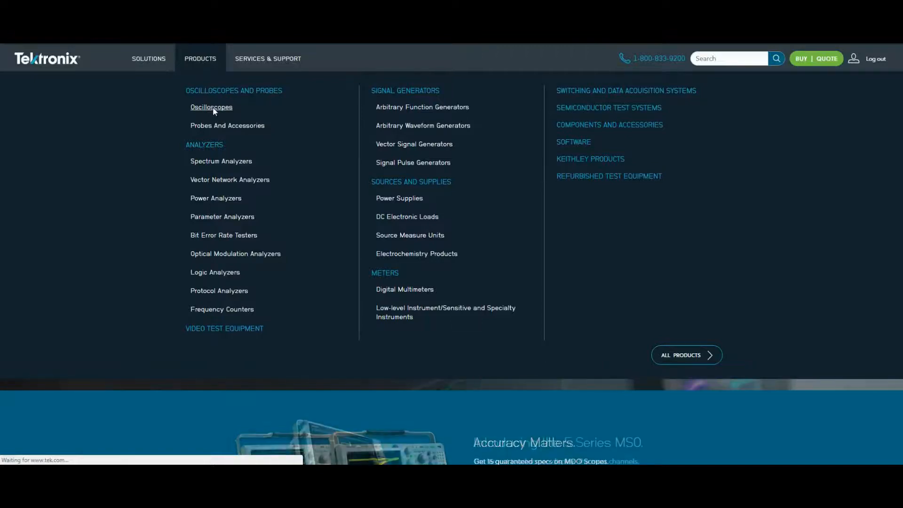
pyautogui.click(212, 108)
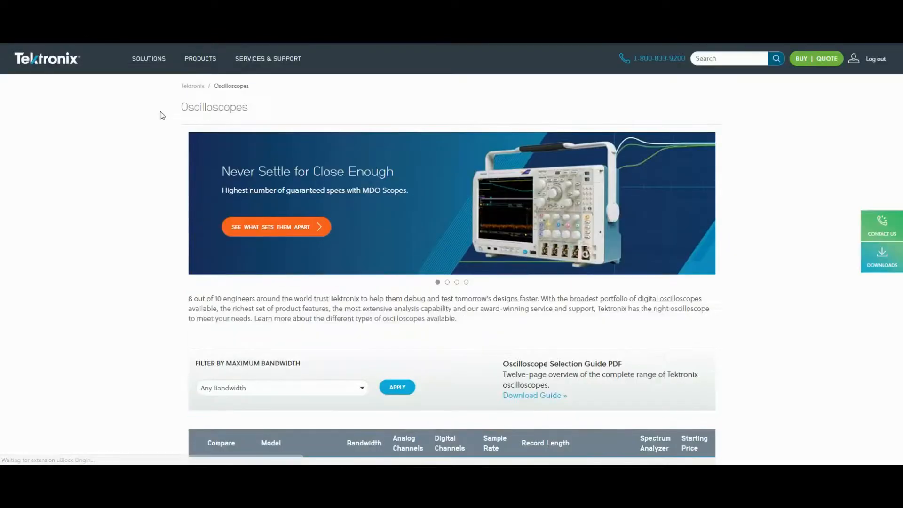
pyautogui.scroll(-3)
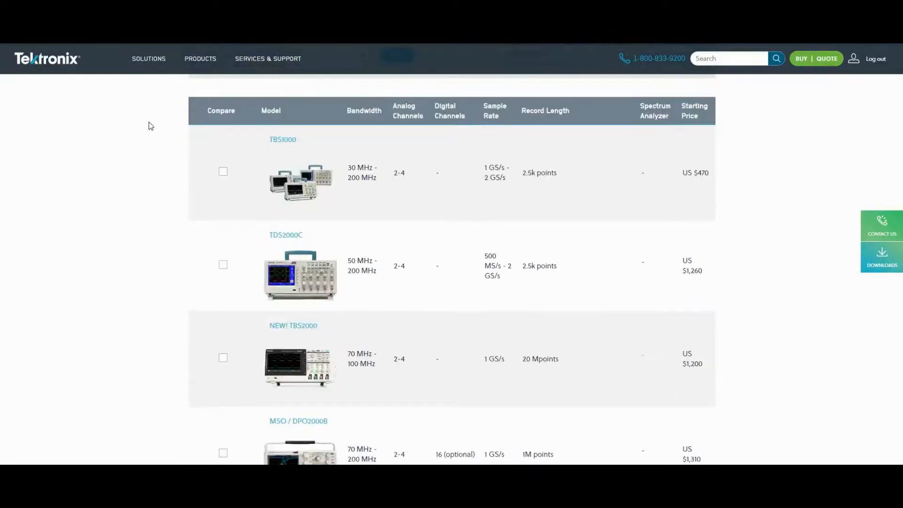
pyautogui.scroll(-3)
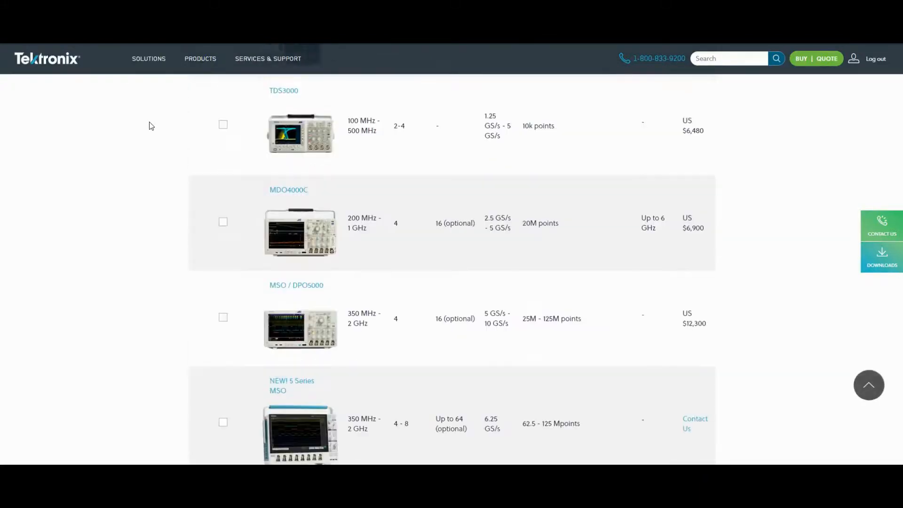
pyautogui.scroll(-3)
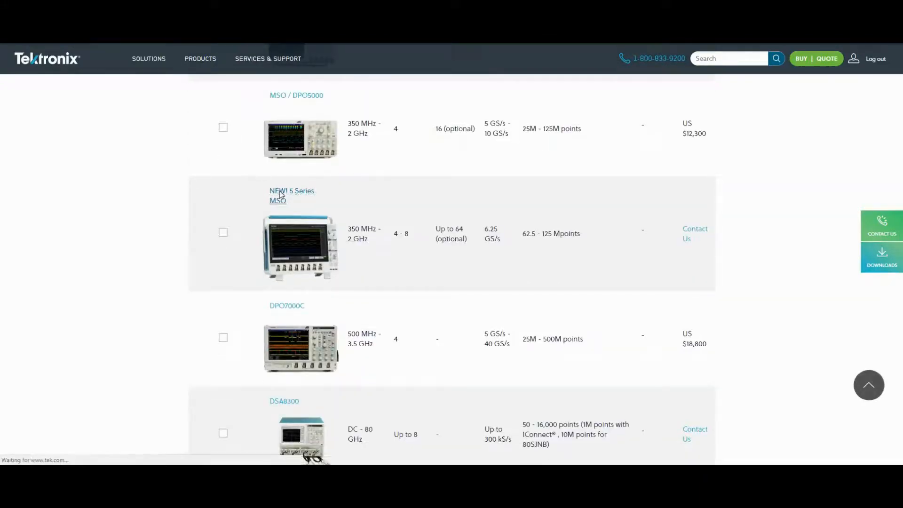
pyautogui.click(292, 191)
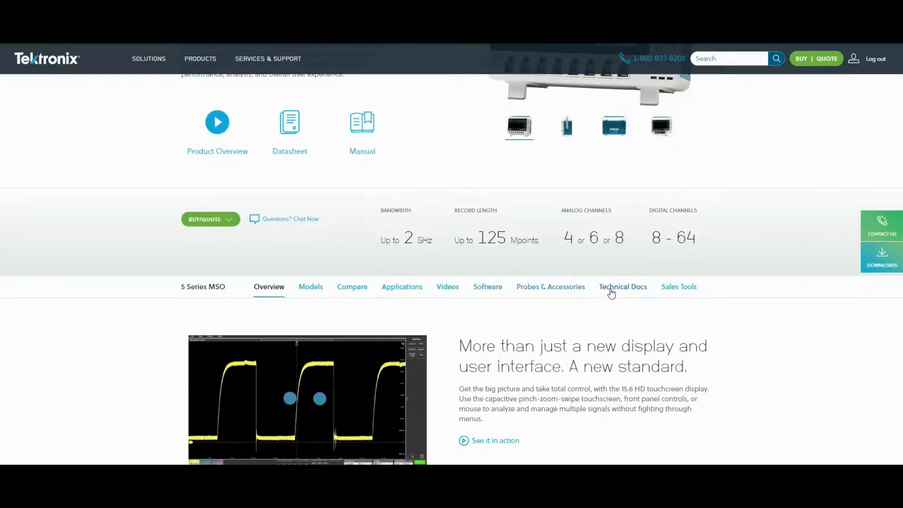
# Download the 5 Series MSO (non-Windows) Firmware – V1.4 from Technical Docs
pyautogui.click(623, 286)
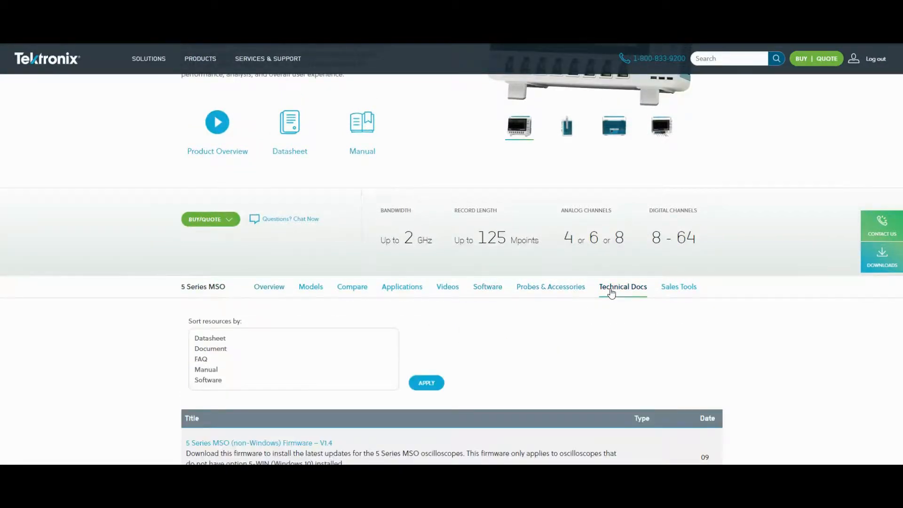
pyautogui.scroll(-3)
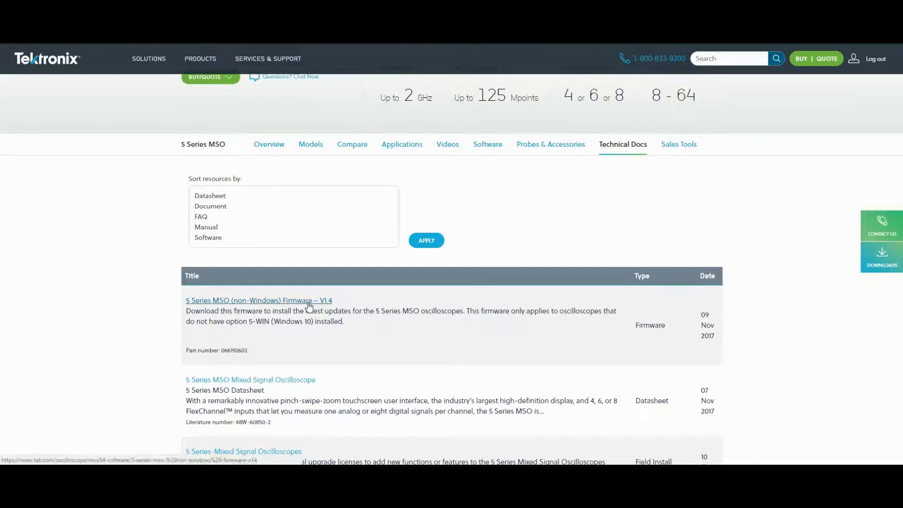
pyautogui.click(258, 300)
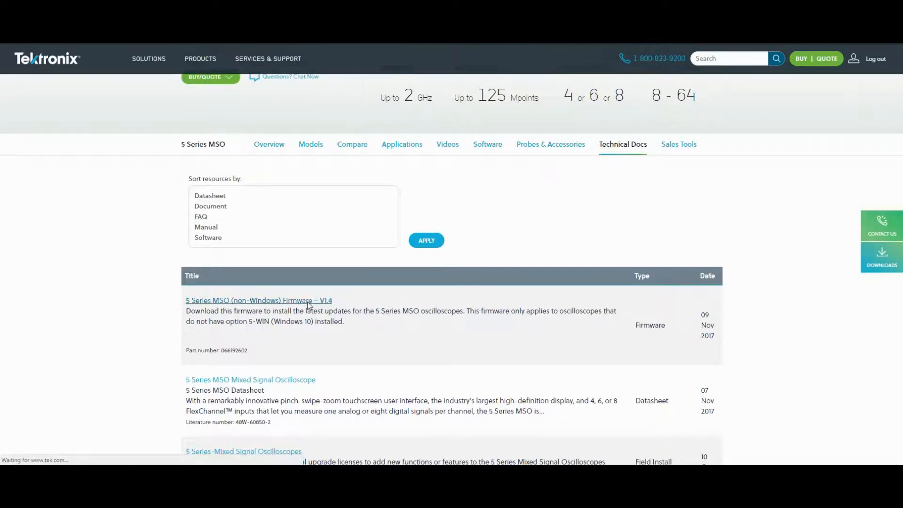
pyautogui.click(258, 300)
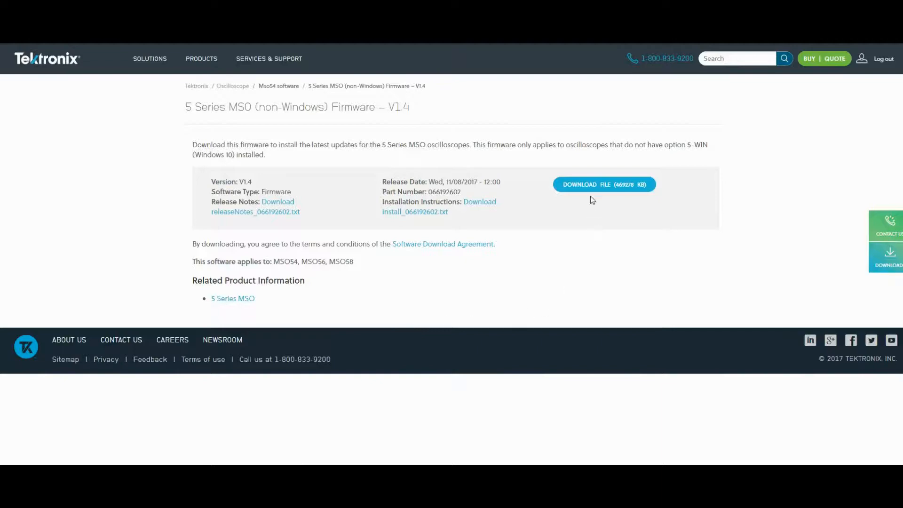
pyautogui.click(604, 184)
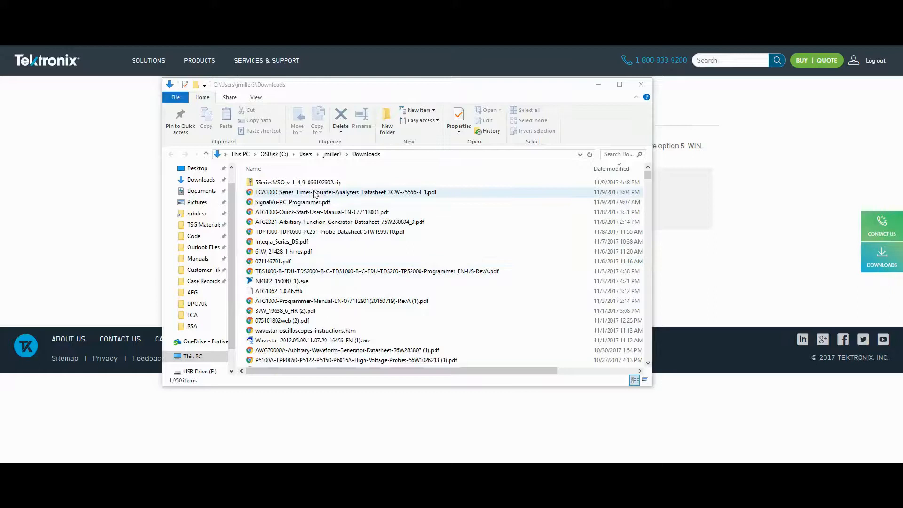
# Extract the firmware zip in Downloads into its default 5SeriesMSO_v_1_4_9 folder
pyautogui.rightClick(298, 182)
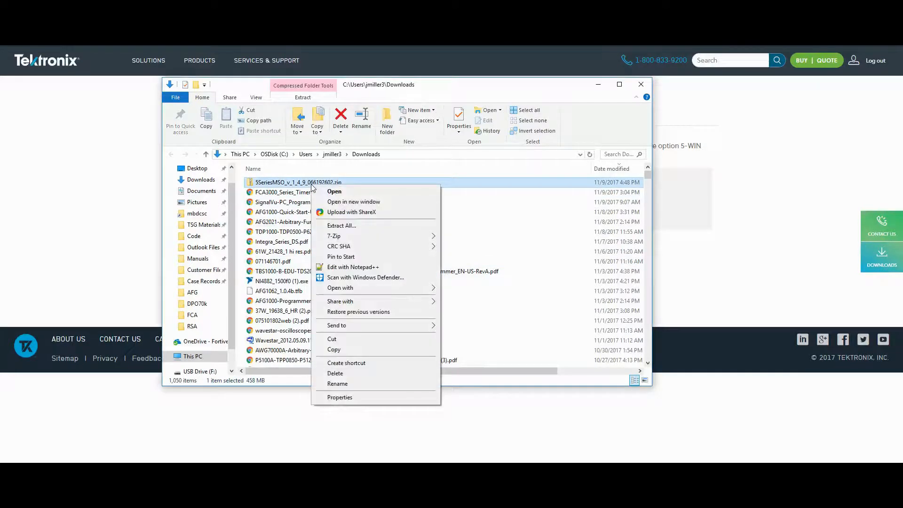
pyautogui.click(340, 225)
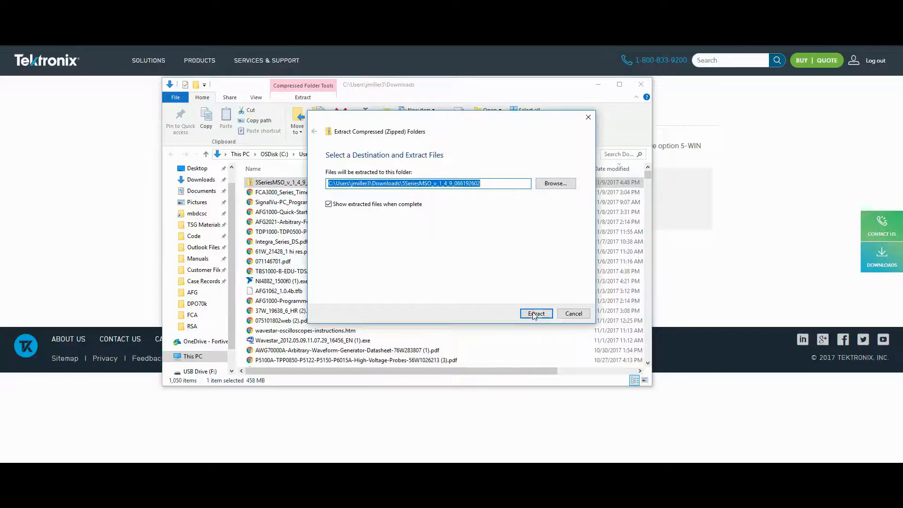
pyautogui.click(535, 314)
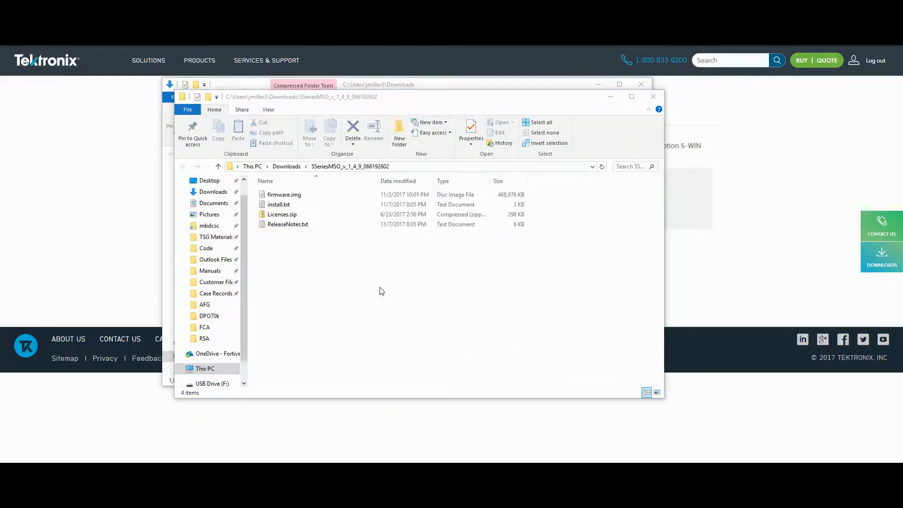
# Copy firmware.img and paste it onto USB Drive (F:)
pyautogui.rightClick(283, 194)
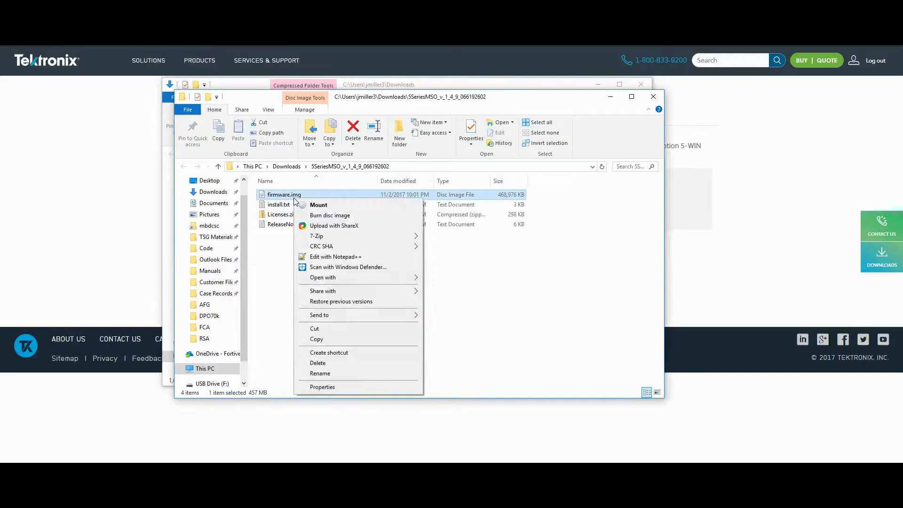
pyautogui.moveTo(338, 340)
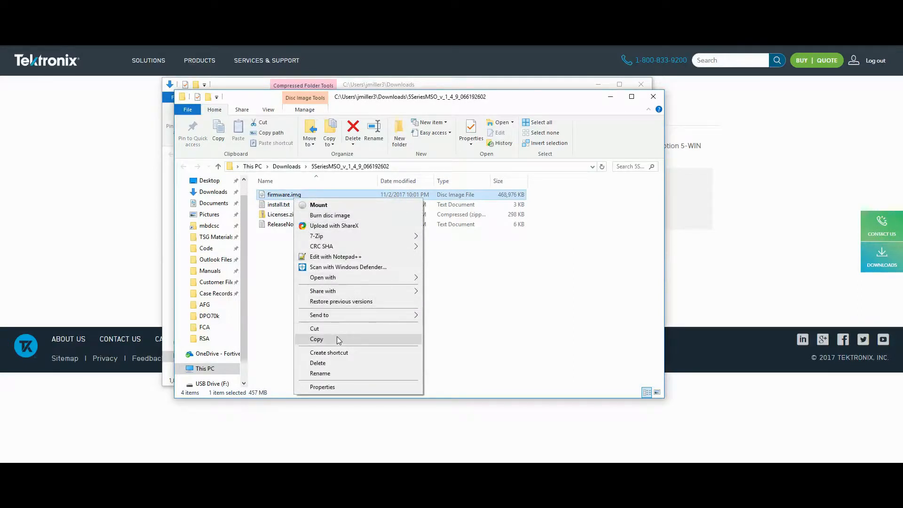
pyautogui.click(316, 338)
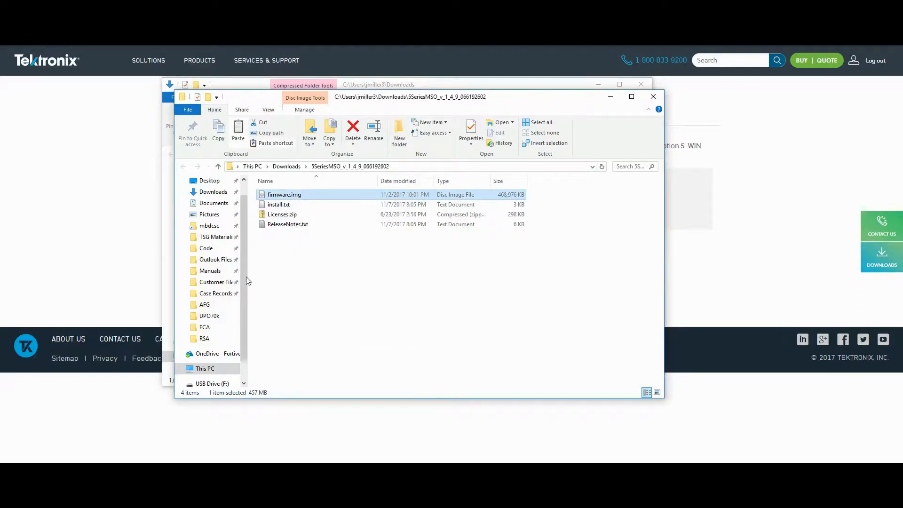
pyautogui.scroll(-3)
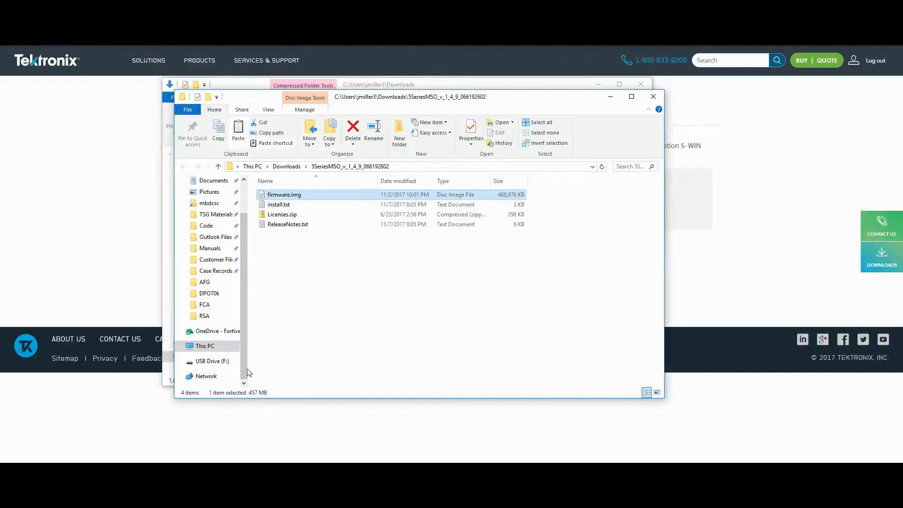
pyautogui.click(211, 361)
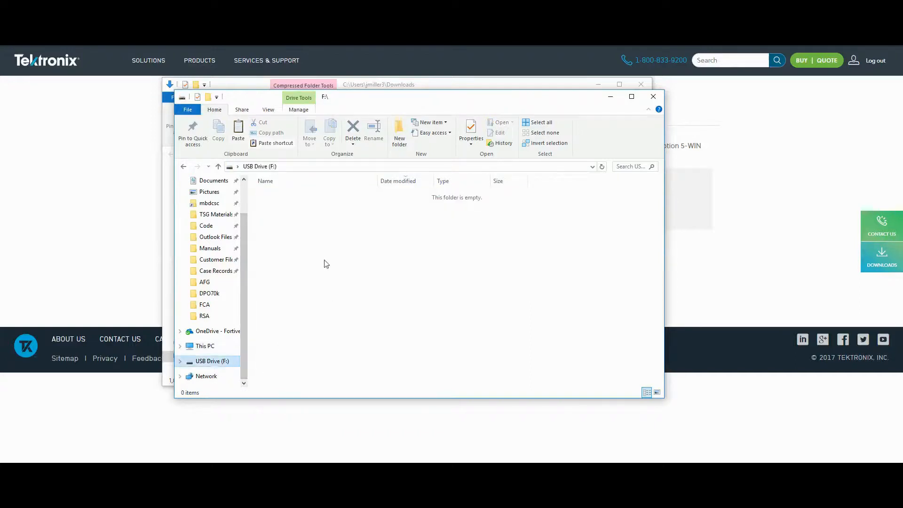
pyautogui.rightClick(325, 264)
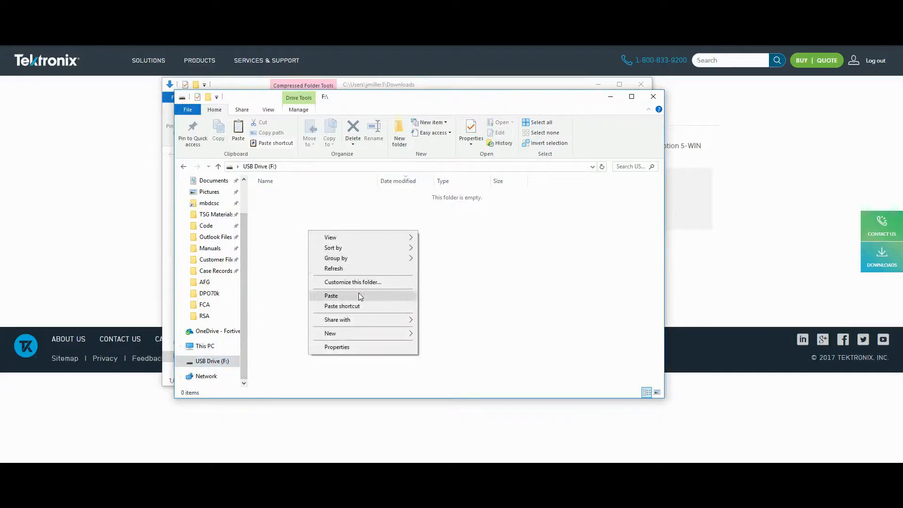
pyautogui.click(331, 295)
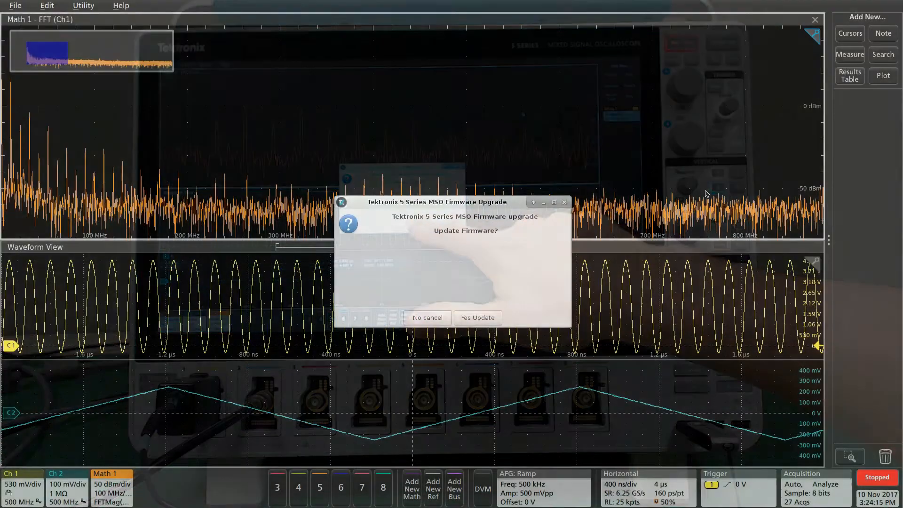
# Confirm Yes Update in the Firmware Upgrade prompt to launch the 1.4.9 installer
pyautogui.click(477, 317)
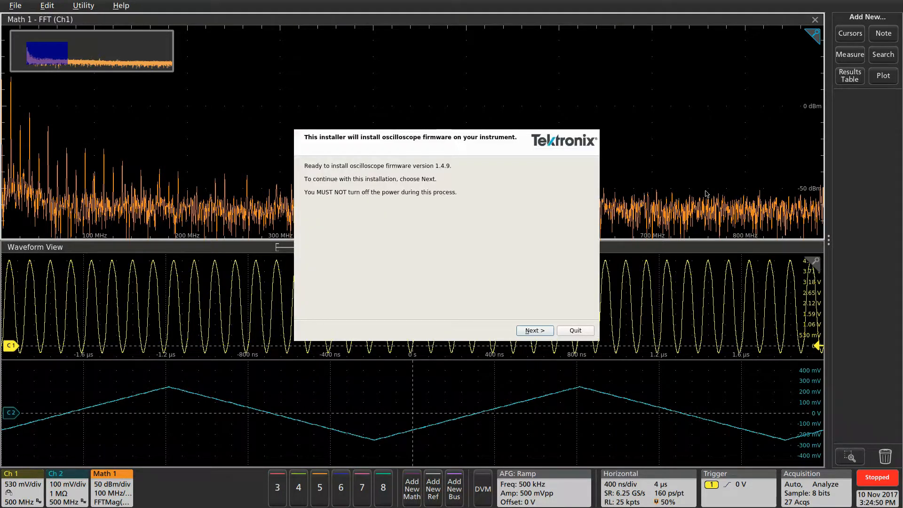
# Accept the software license and proceed with installing firmware 1.4.9
pyautogui.click(533, 330)
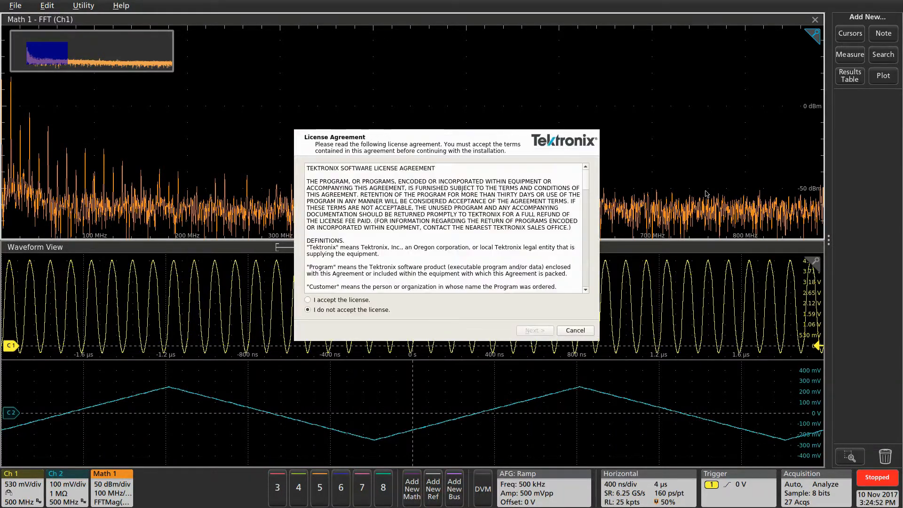
pyautogui.click(308, 299)
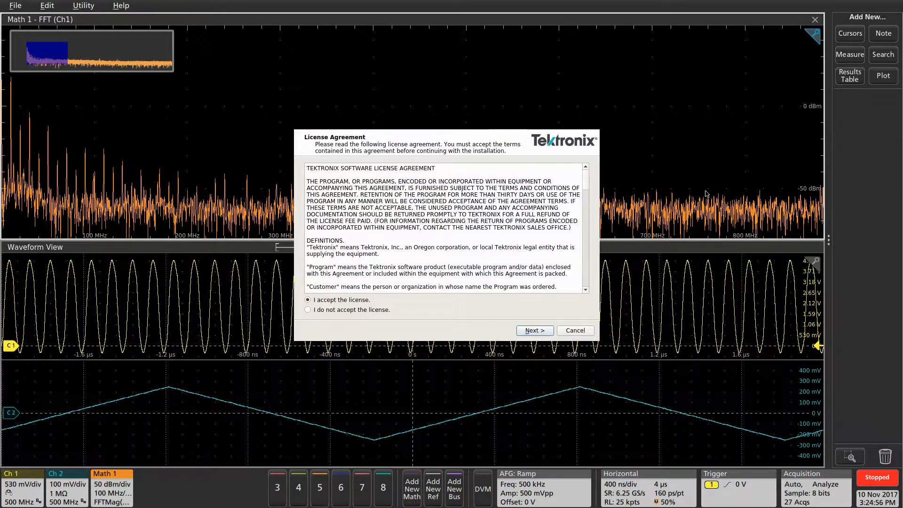
pyautogui.click(532, 330)
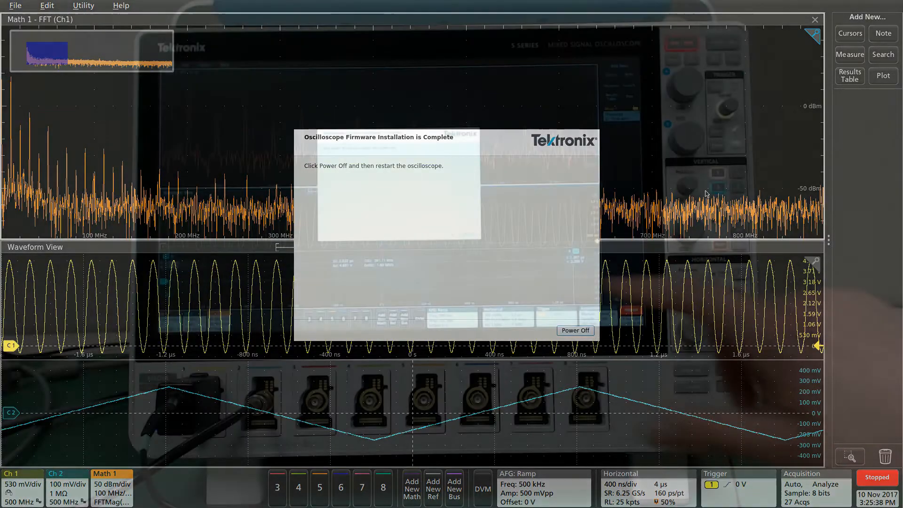
# Power off the oscilloscope from the Installation is Complete screen
pyautogui.click(575, 330)
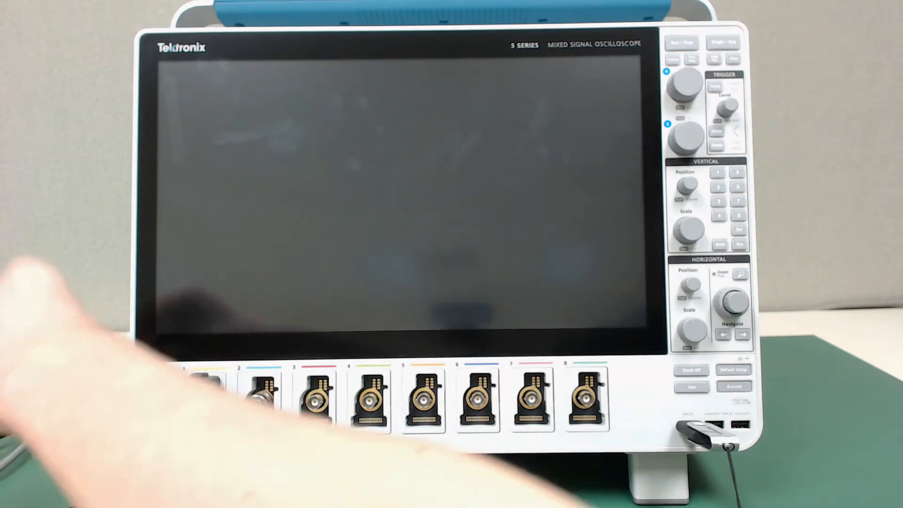